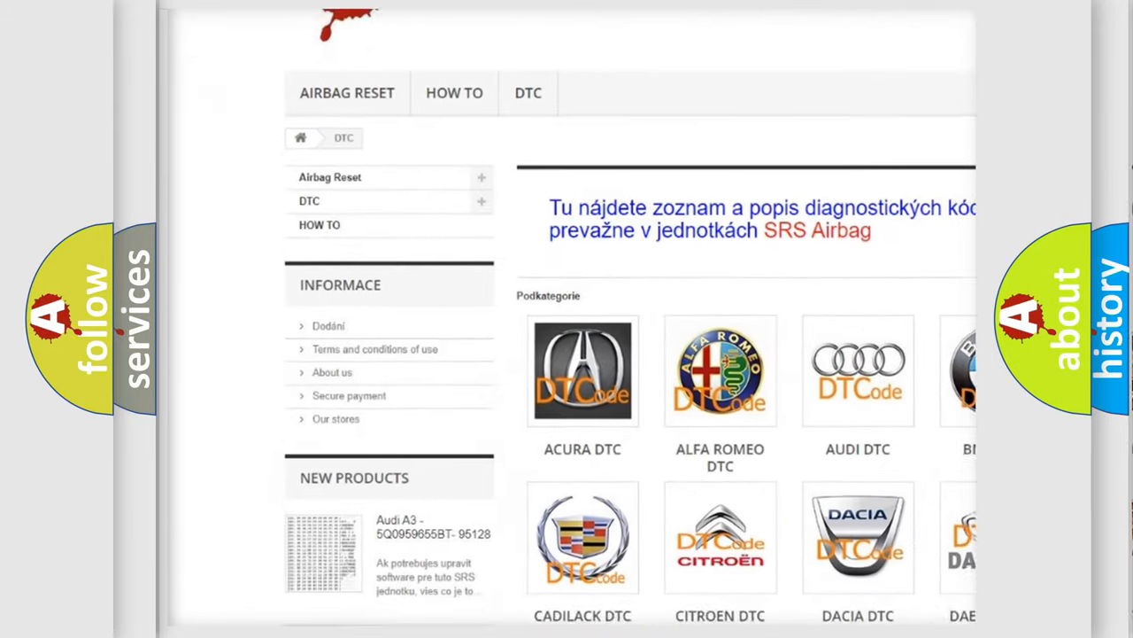
scroll("down", 3)
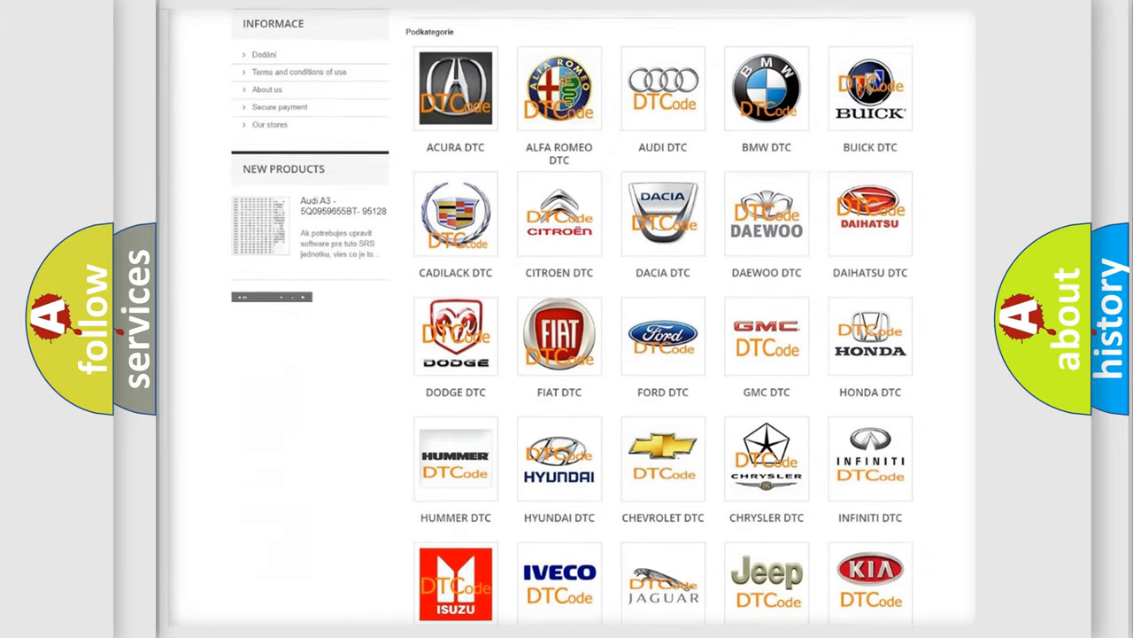
scroll("down", 3)
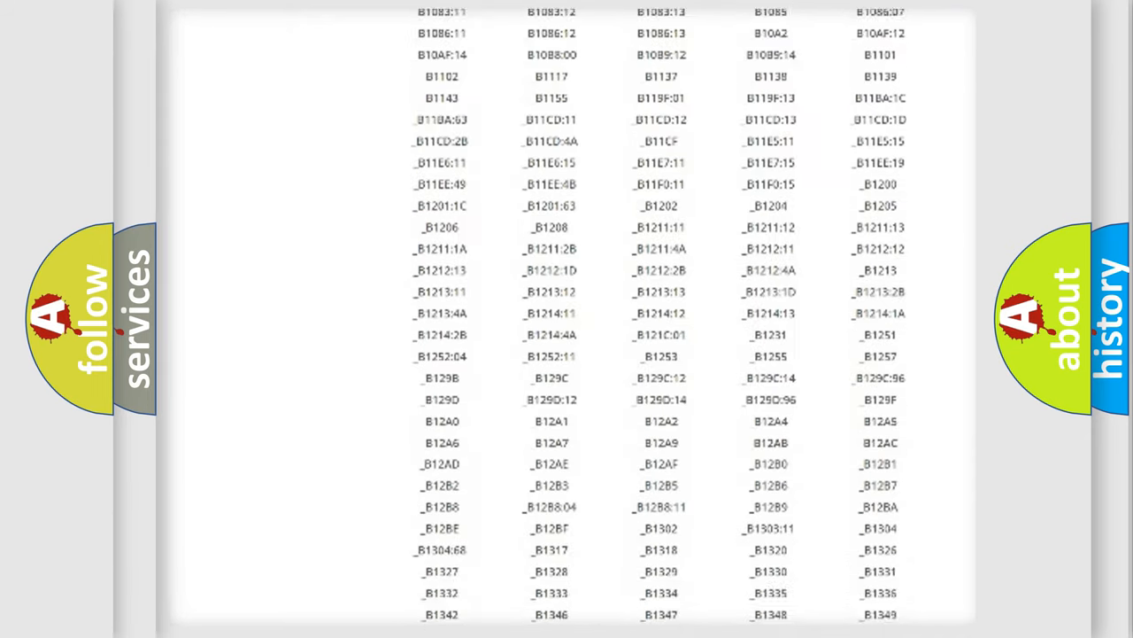
scroll("down", 3)
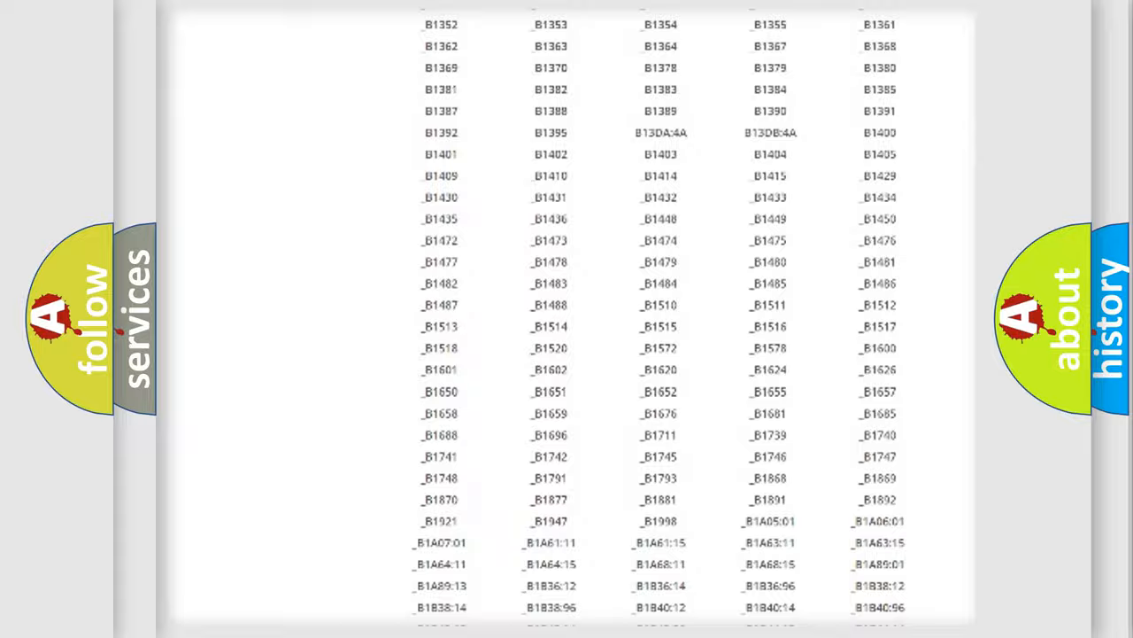